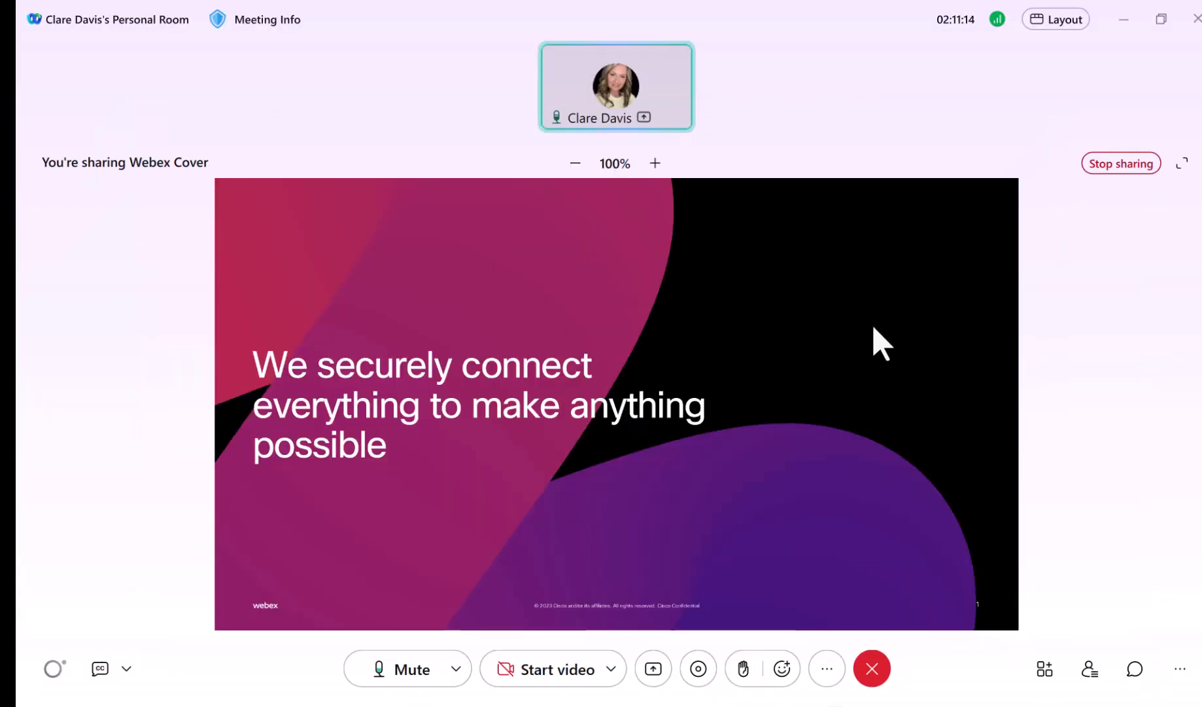
mouse_move(479, 123)
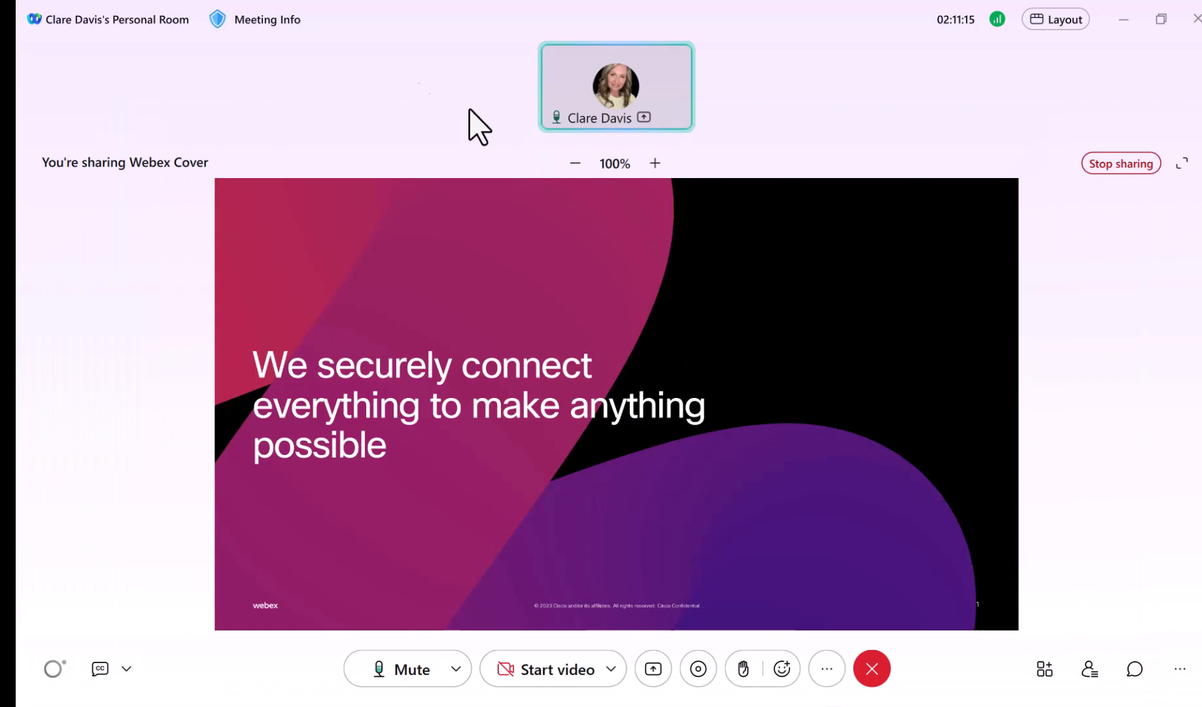
Step: Show the Stack and Side by side layout options over the shared Webex Cover slide
left_click(268, 20)
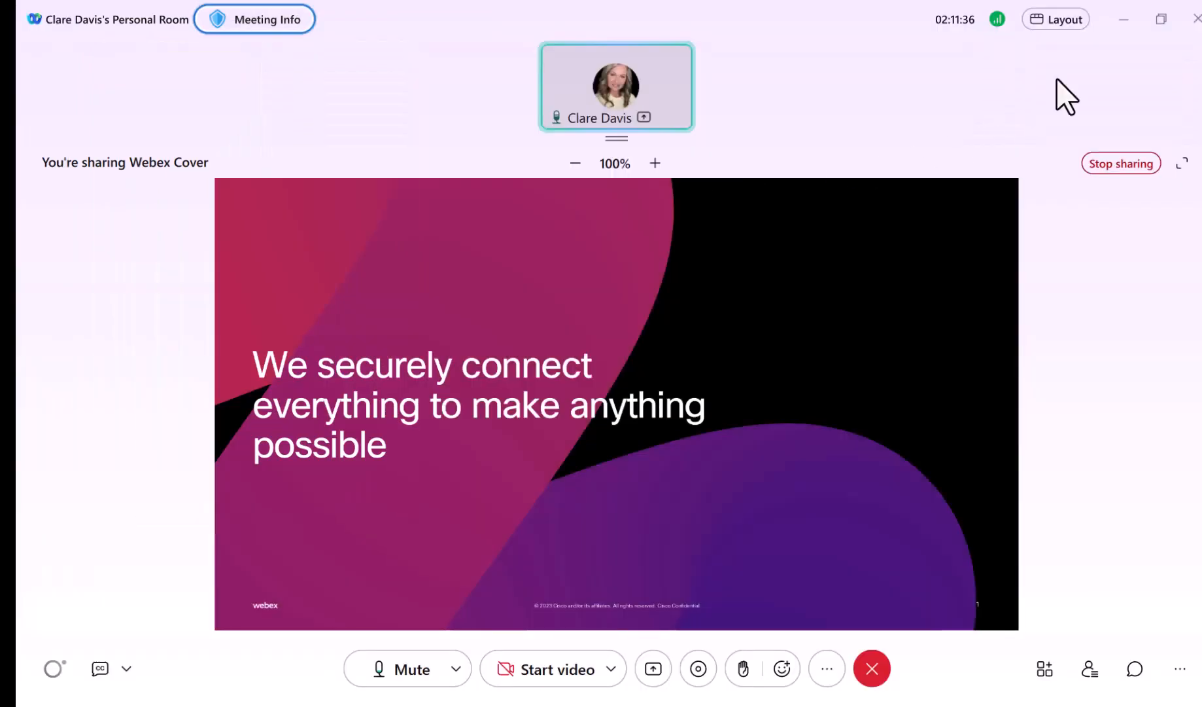
left_click(1056, 19)
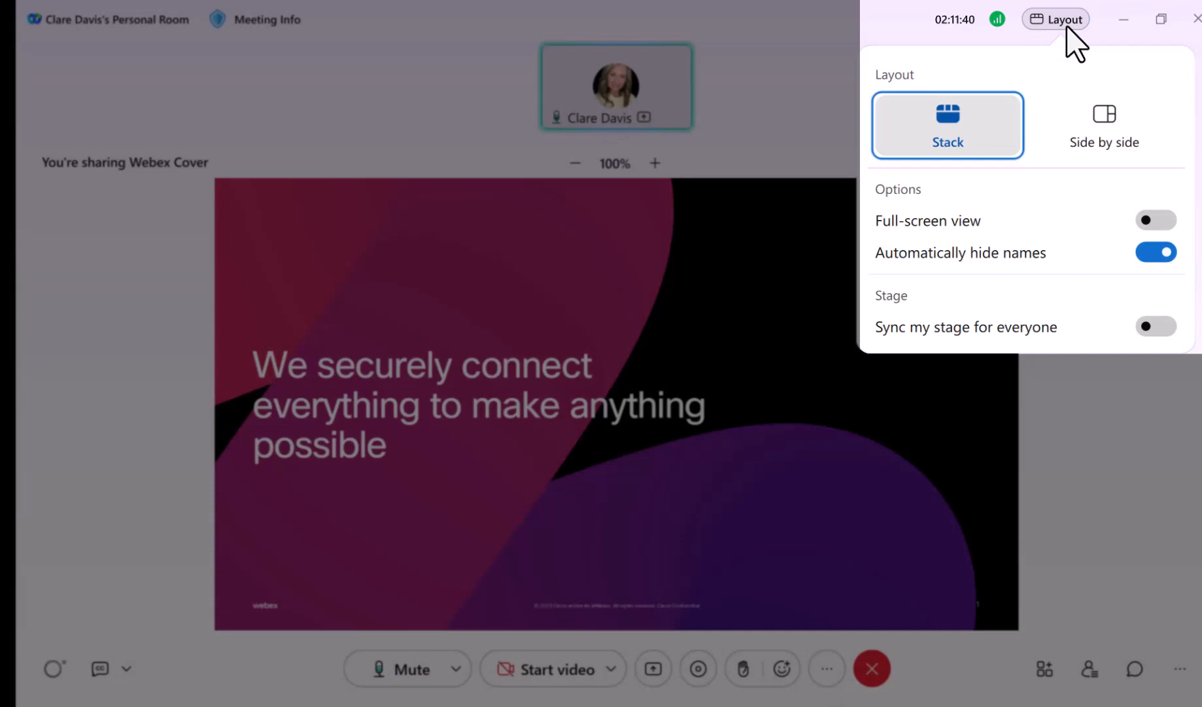
mouse_move(656, 459)
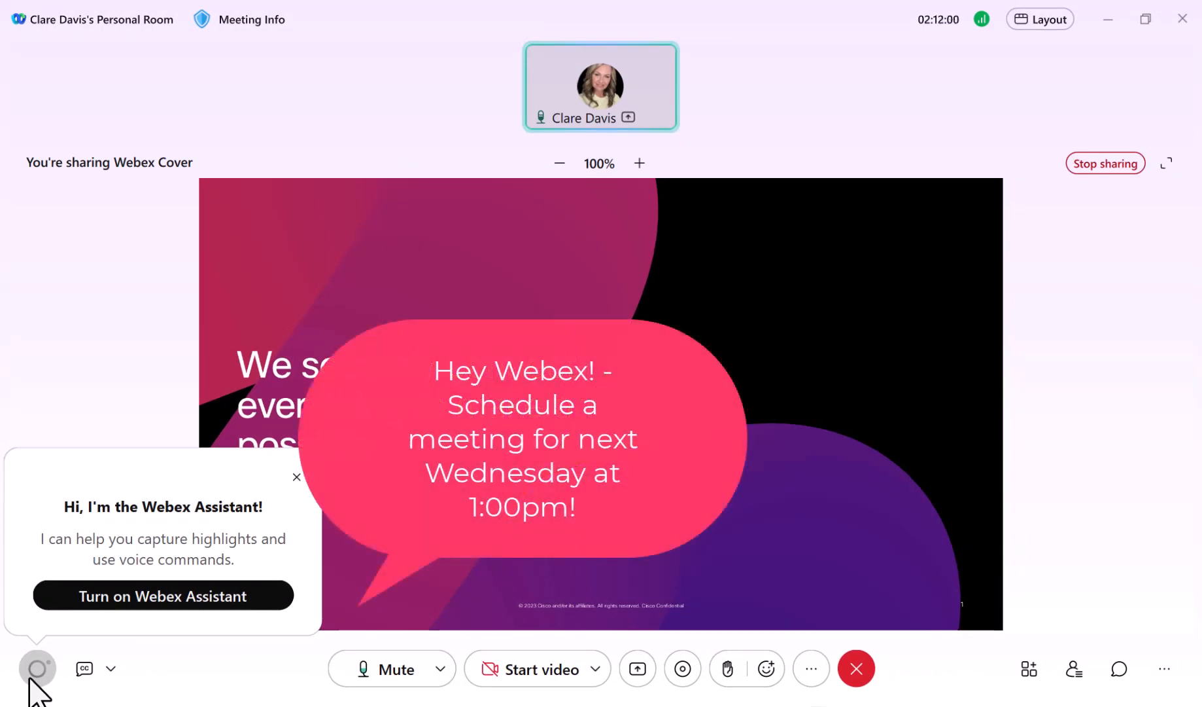
Step: Turn on closed captions and review the caption language options, leaving English selected
left_click(83, 667)
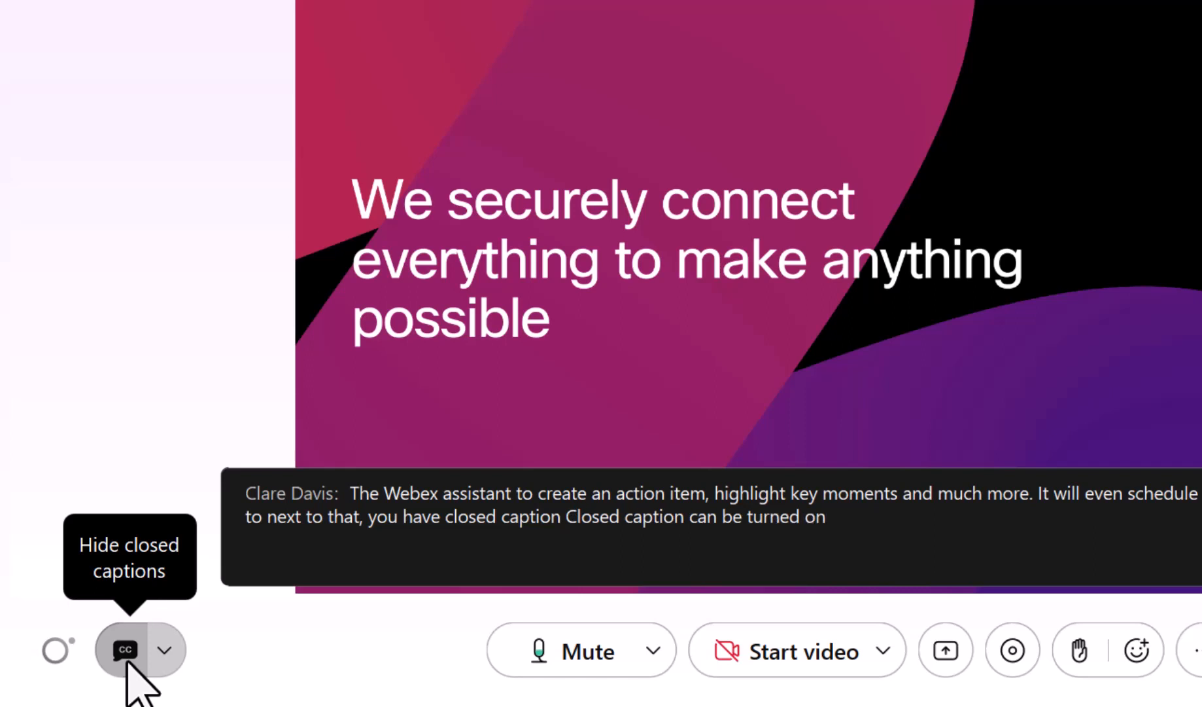
mouse_move(162, 650)
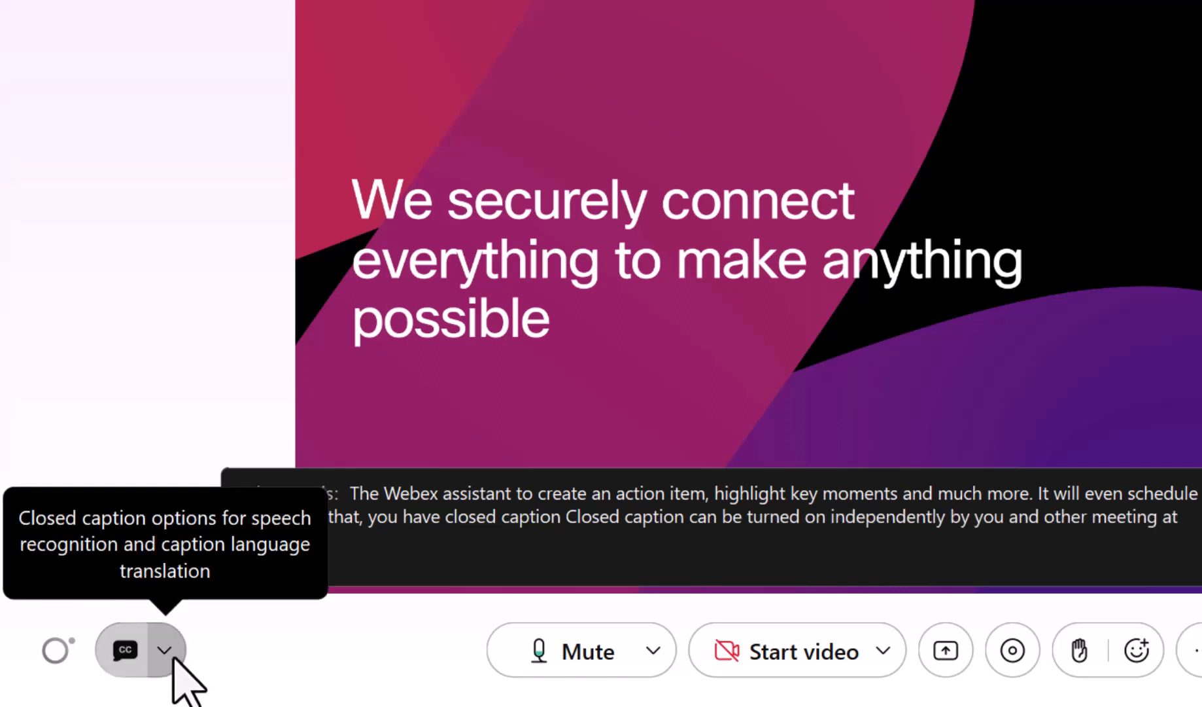
left_click(165, 650)
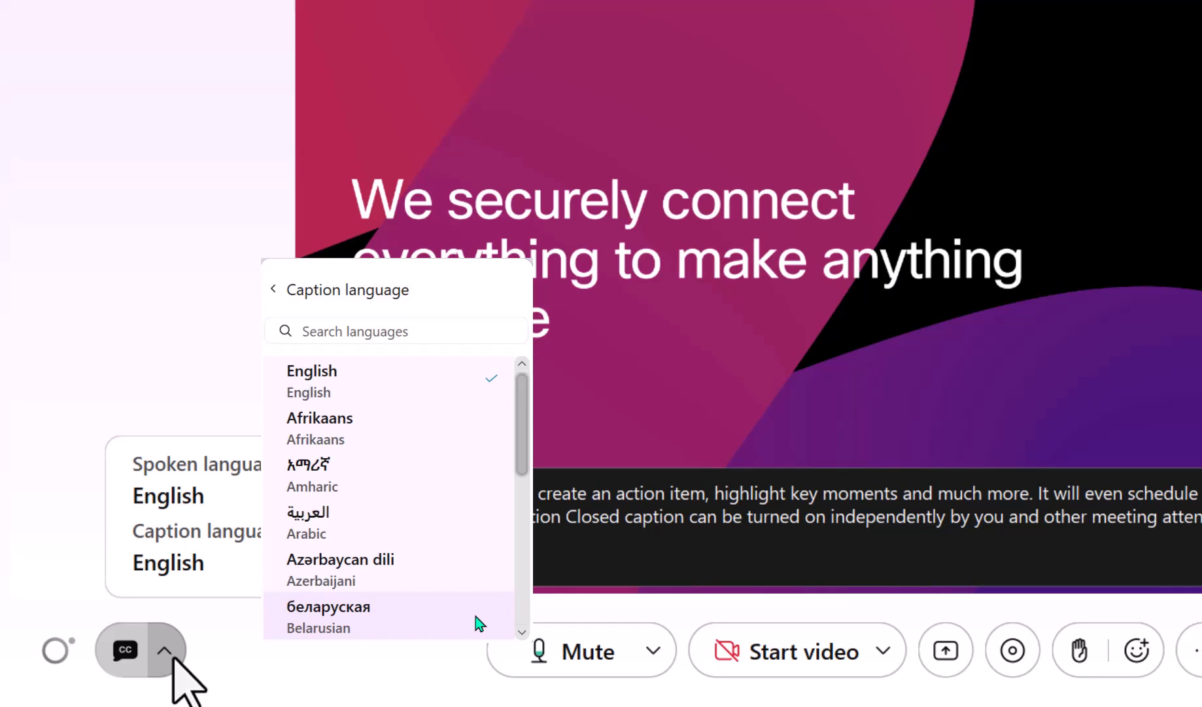
left_click(162, 650)
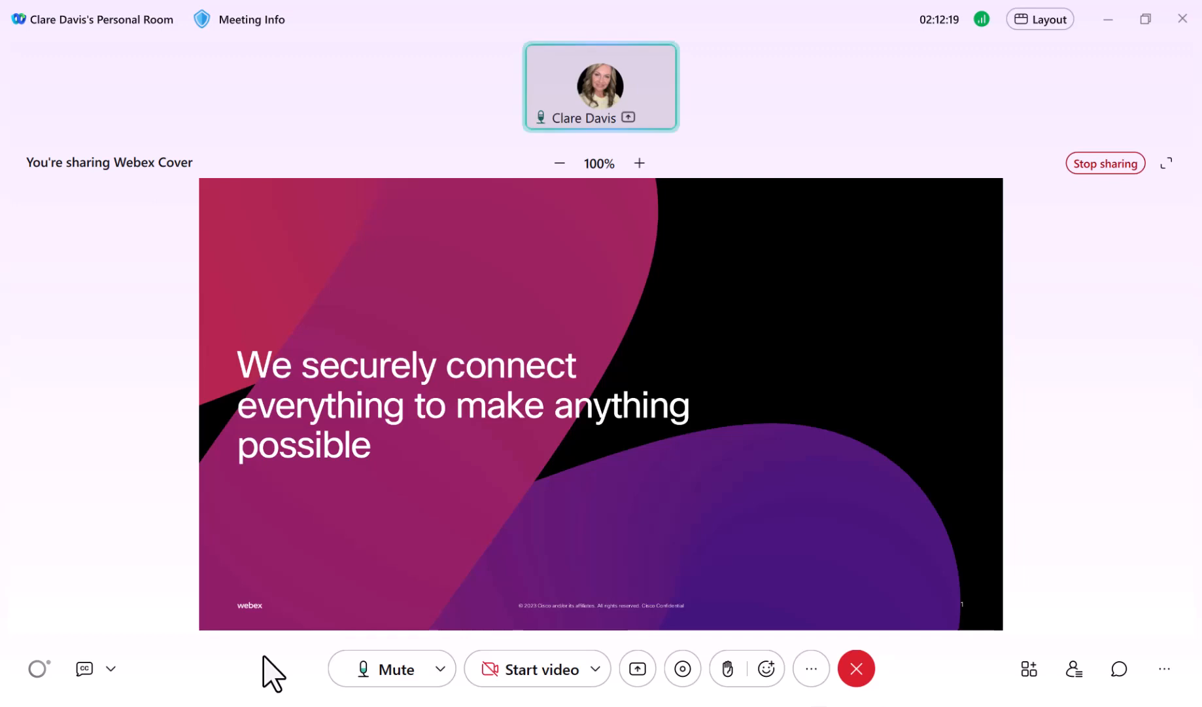
mouse_move(381, 668)
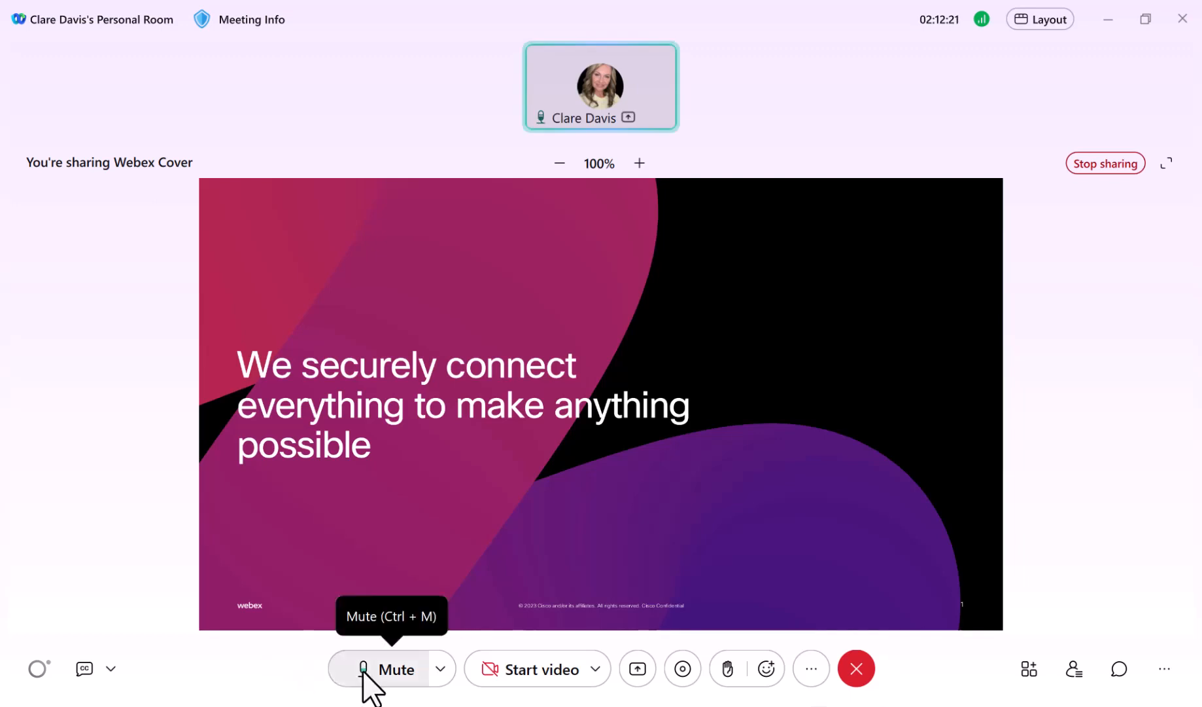
Step: Mute the microphone and bring up the audio options
left_click(391, 669)
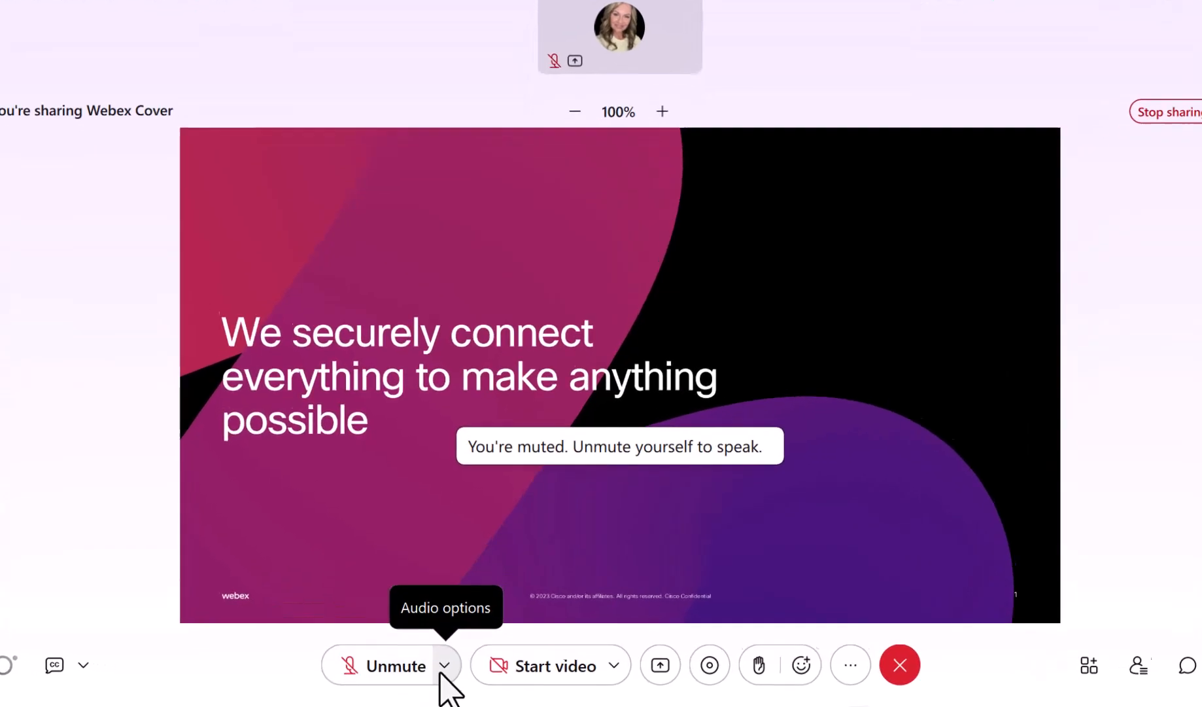
left_click(444, 664)
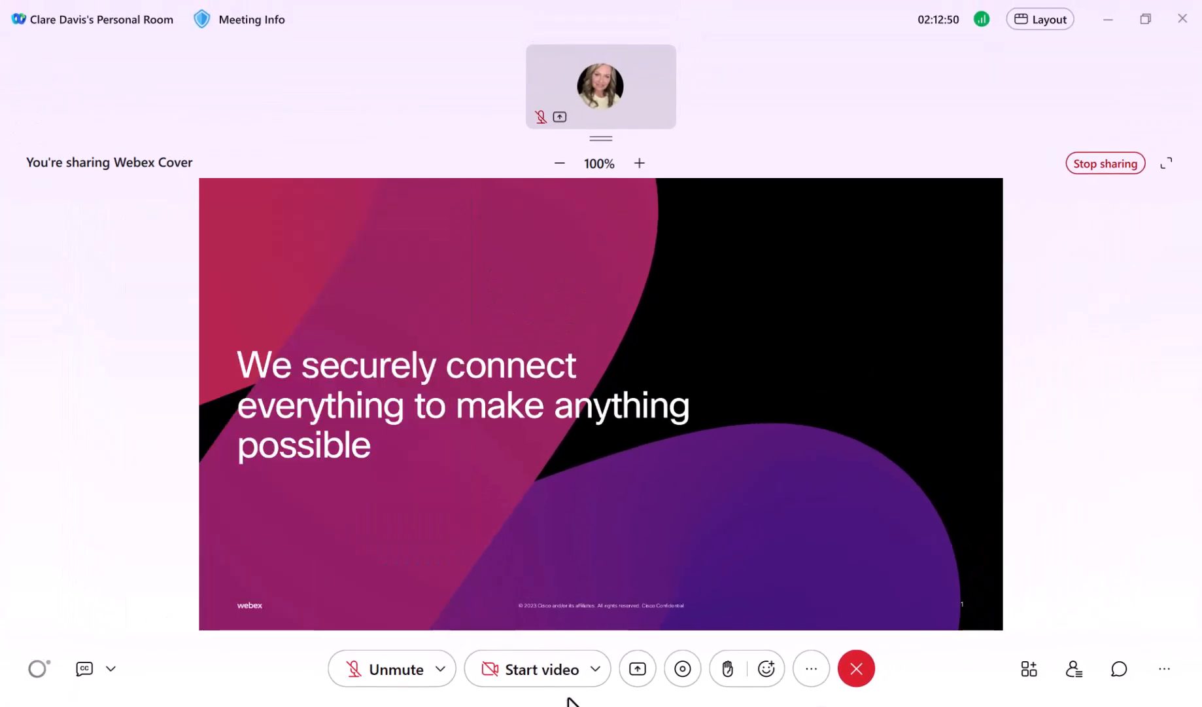
Step: Show the video options listing Integrated Camera, virtual background and video settings
left_click(595, 669)
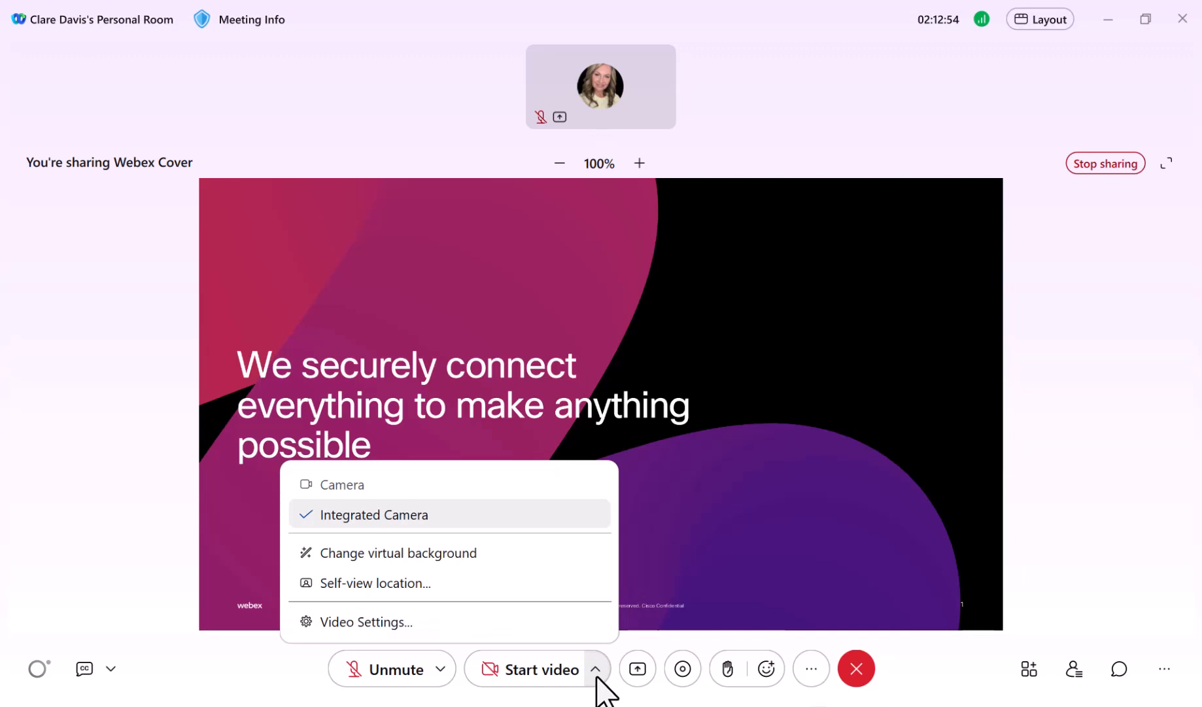
left_click_drag(551, 454, 674, 422)
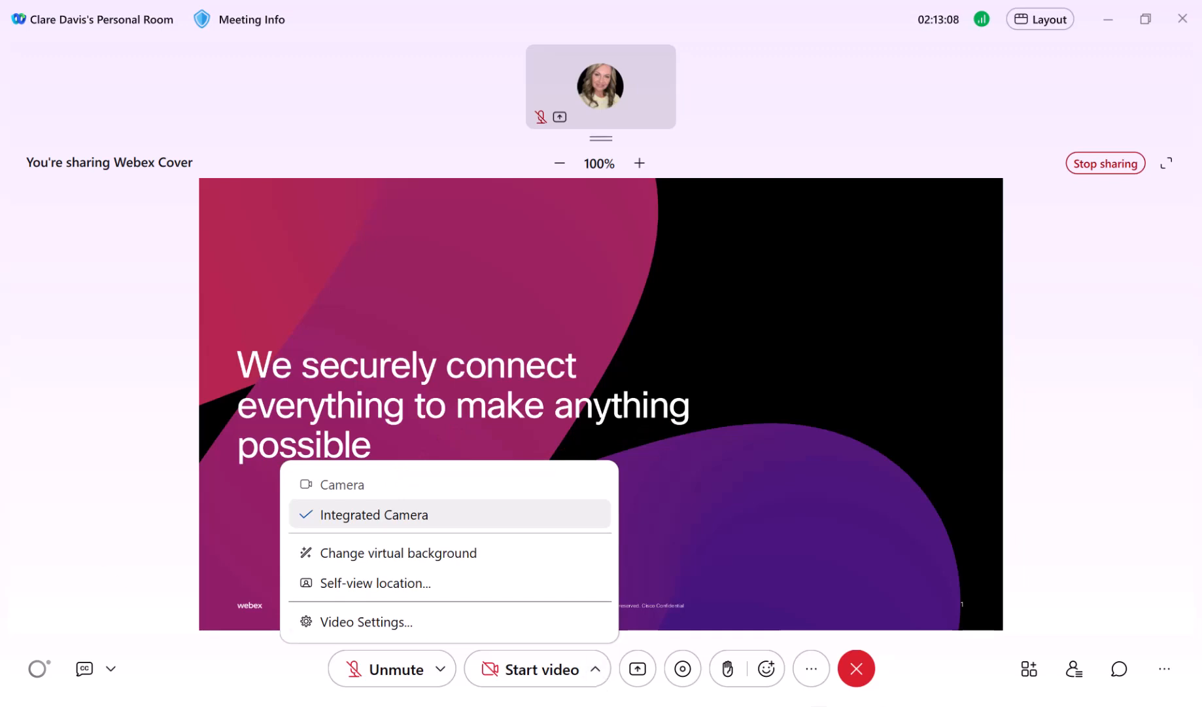
Step: Browse the Share menu's screen, file, camera and advanced tabs, then dismiss it keeping the slide shared
left_click(637, 669)
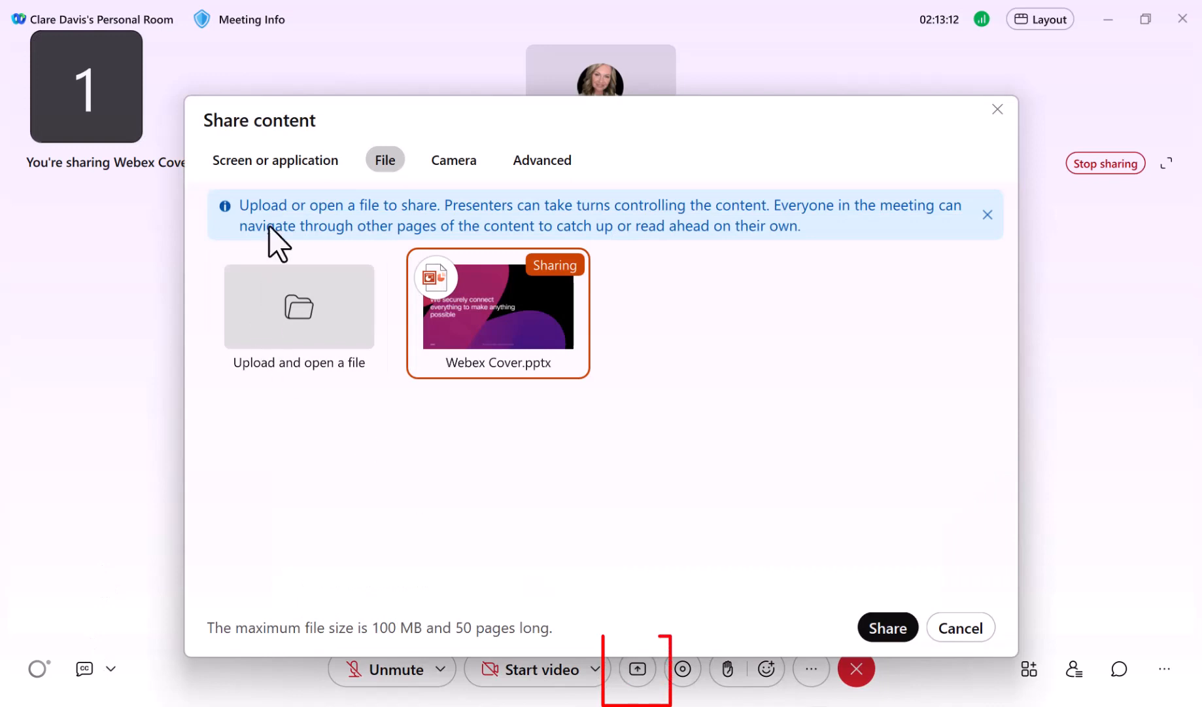
left_click(275, 159)
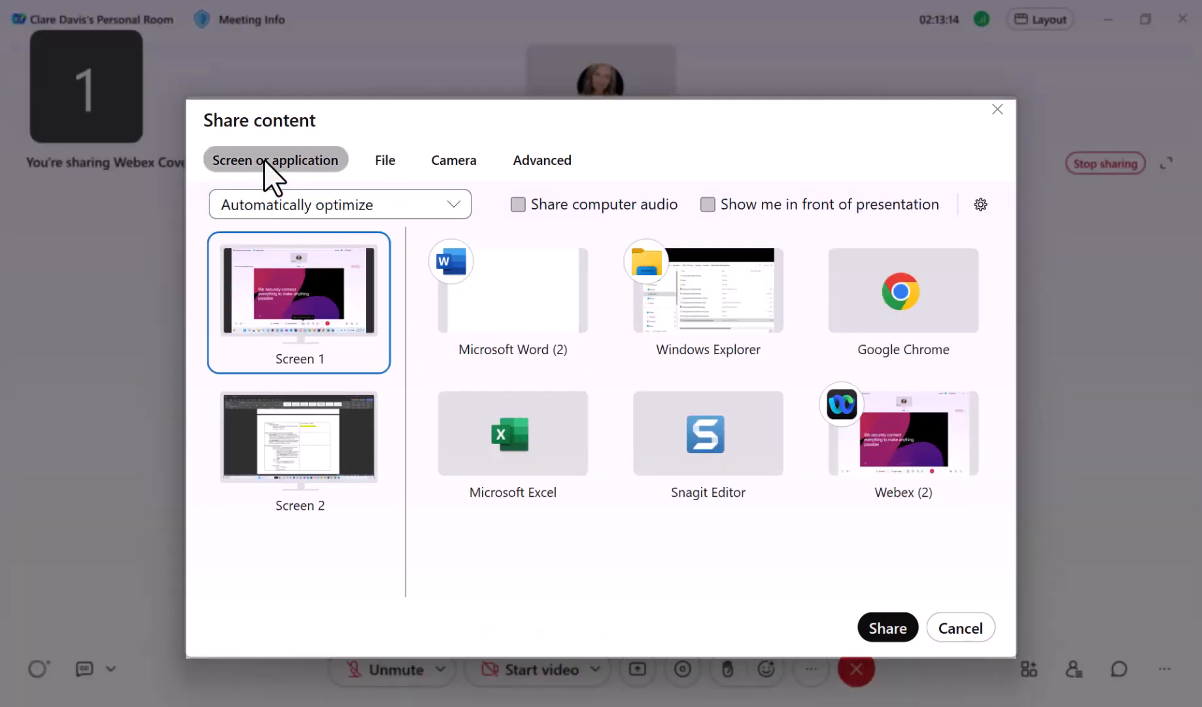
mouse_move(544, 437)
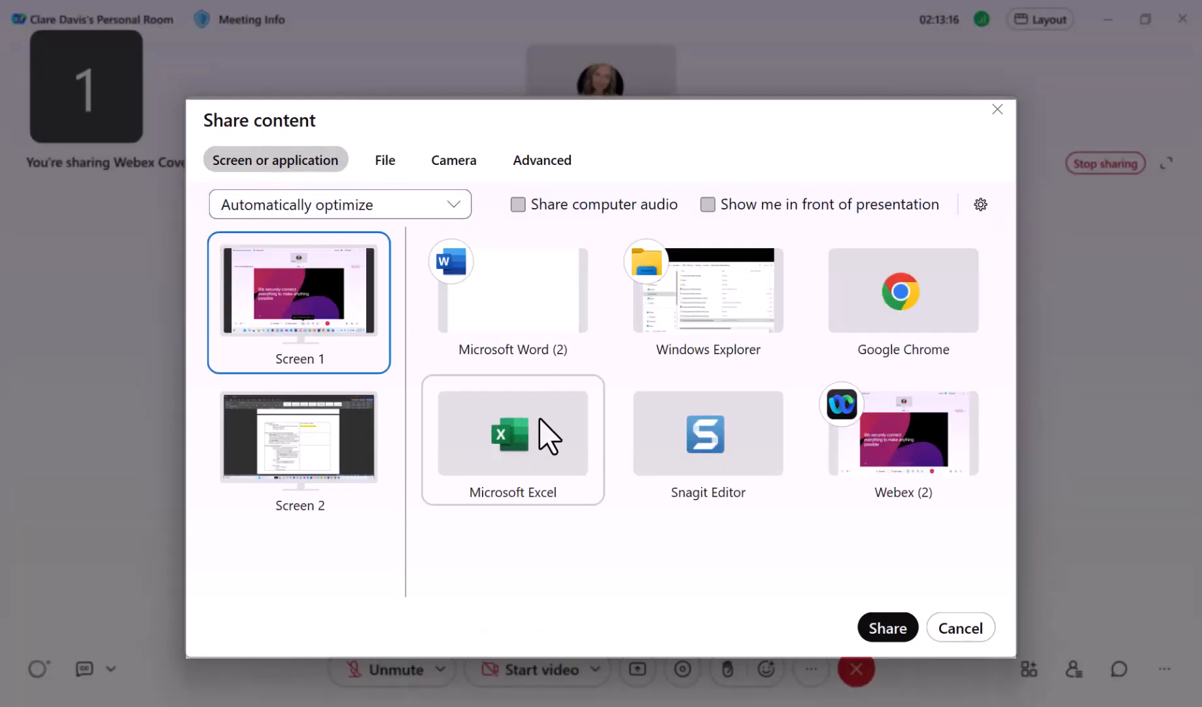
left_click(384, 161)
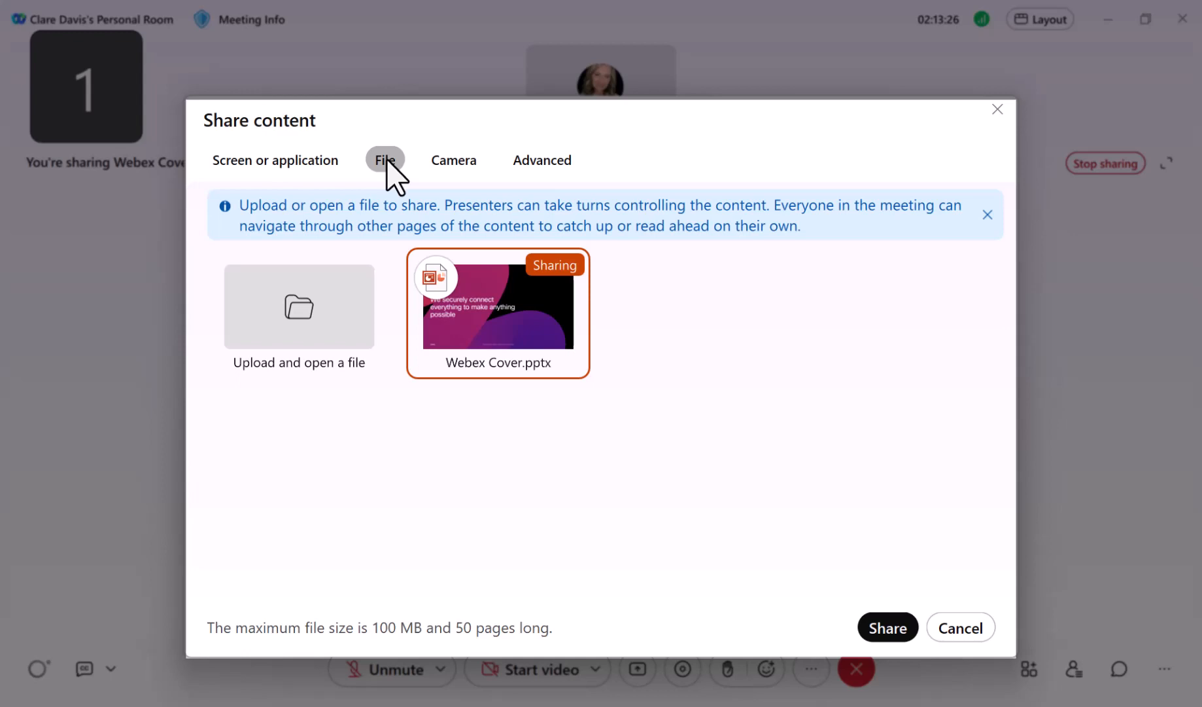
mouse_move(452, 160)
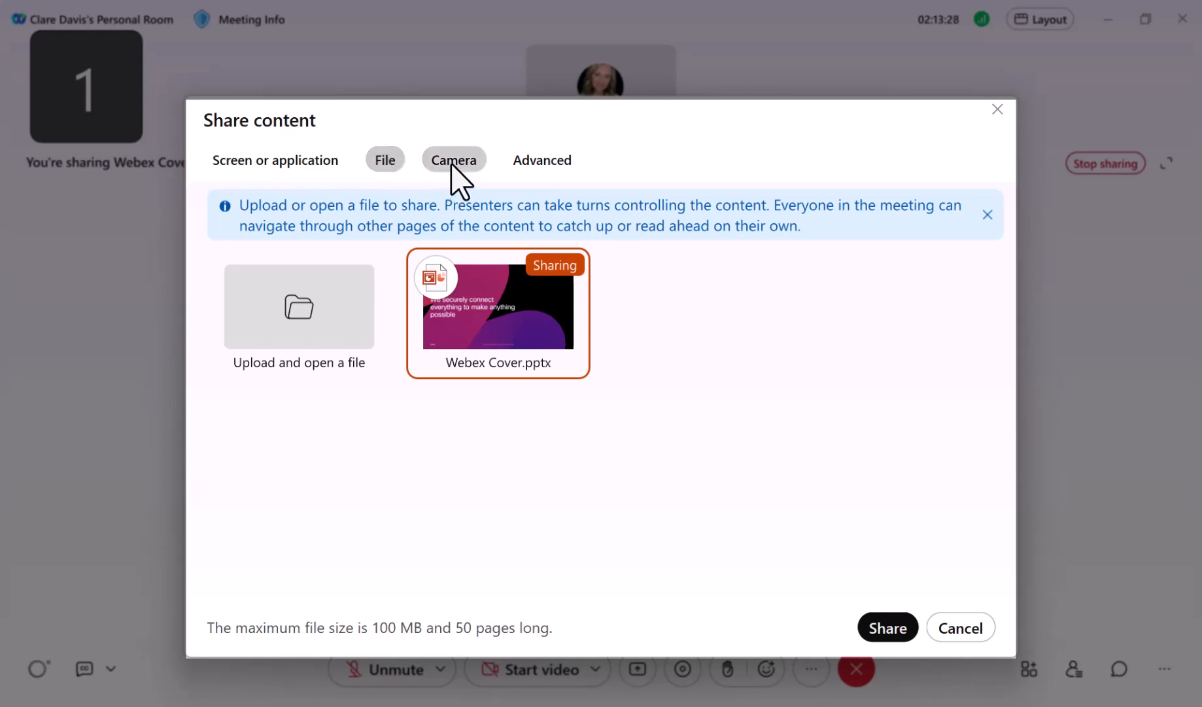
left_click(453, 160)
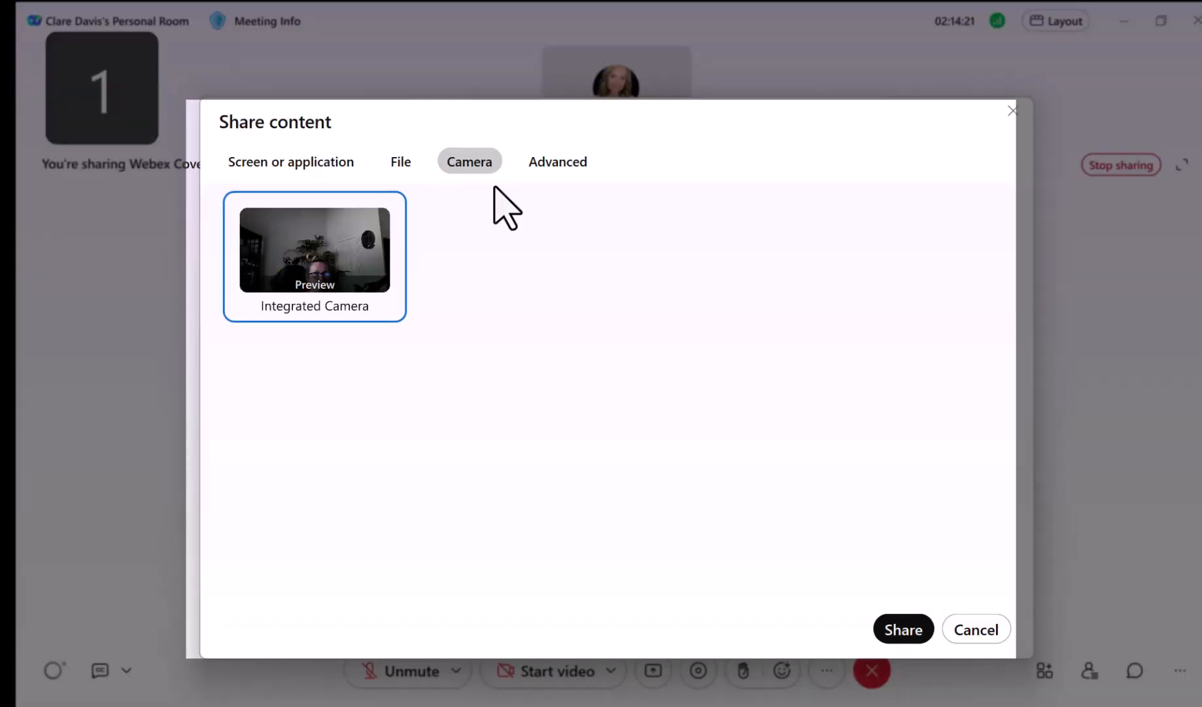
left_click(558, 161)
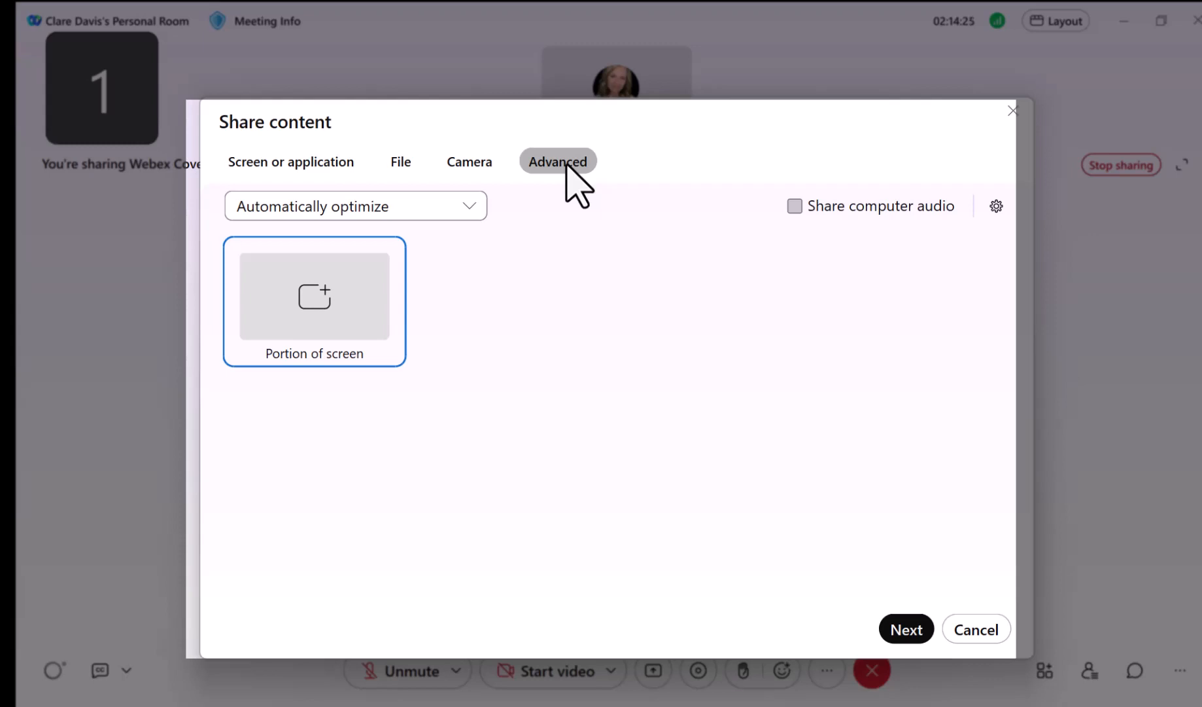
left_click(906, 630)
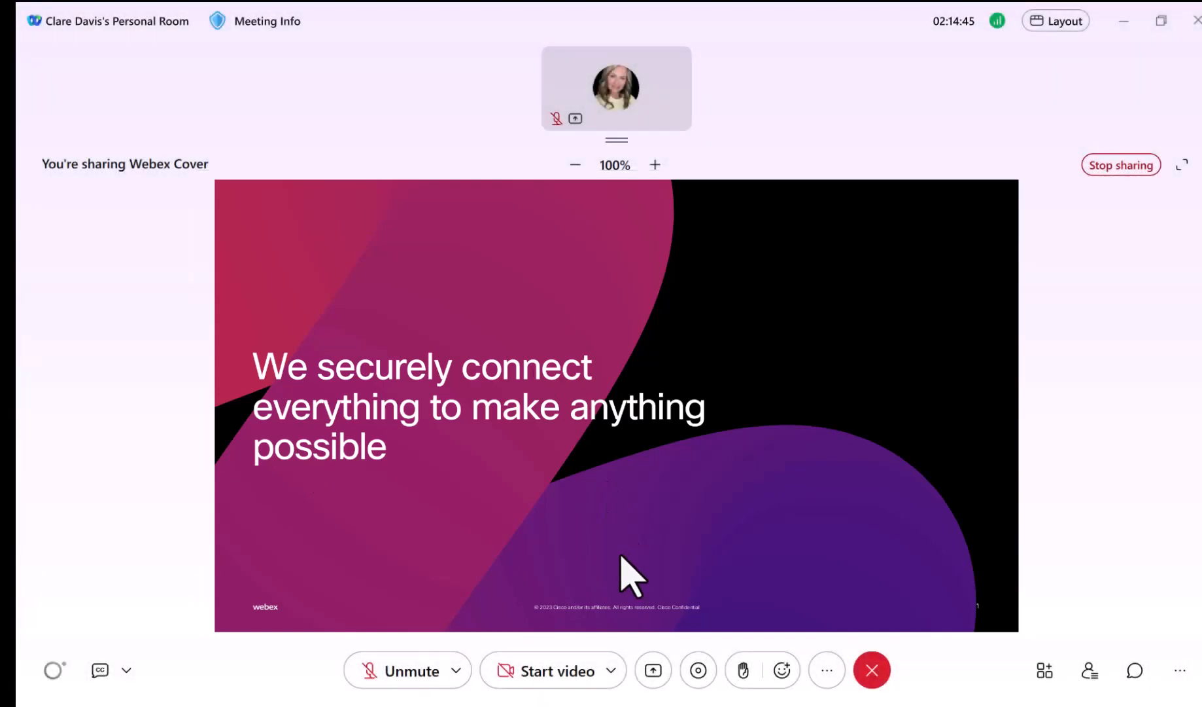
Step: View the recording controls, raise a hand, show reactions, then the More options menu
left_click(697, 670)
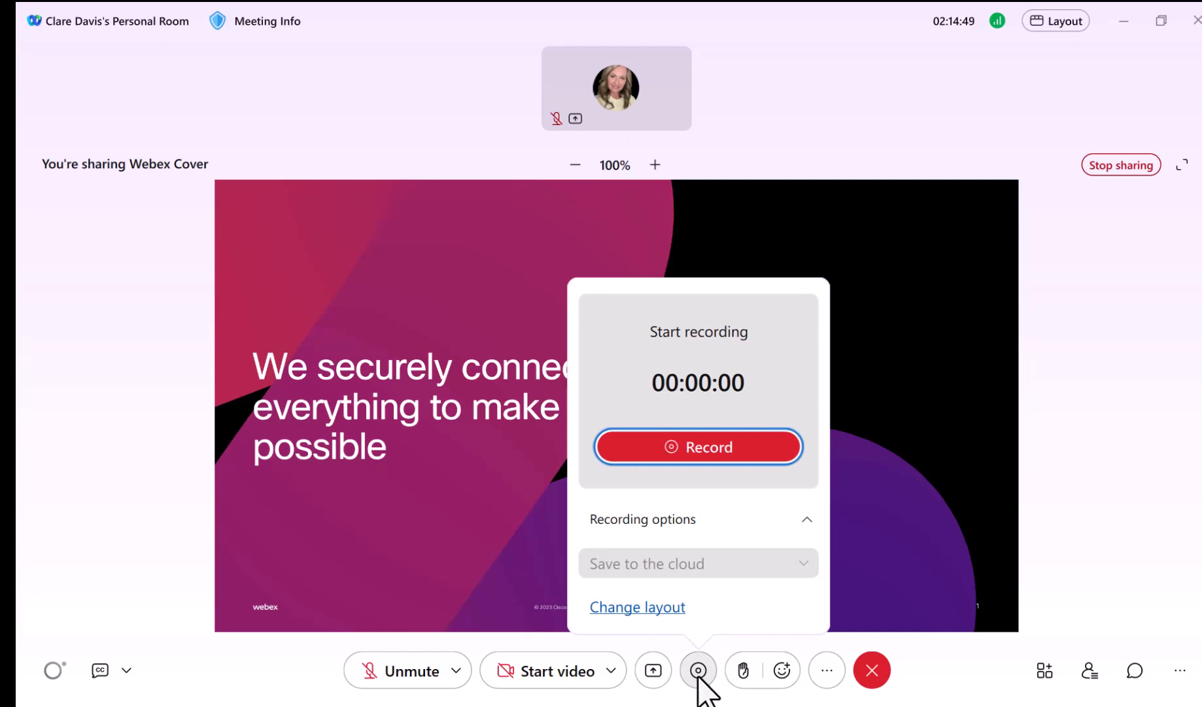
mouse_move(742, 670)
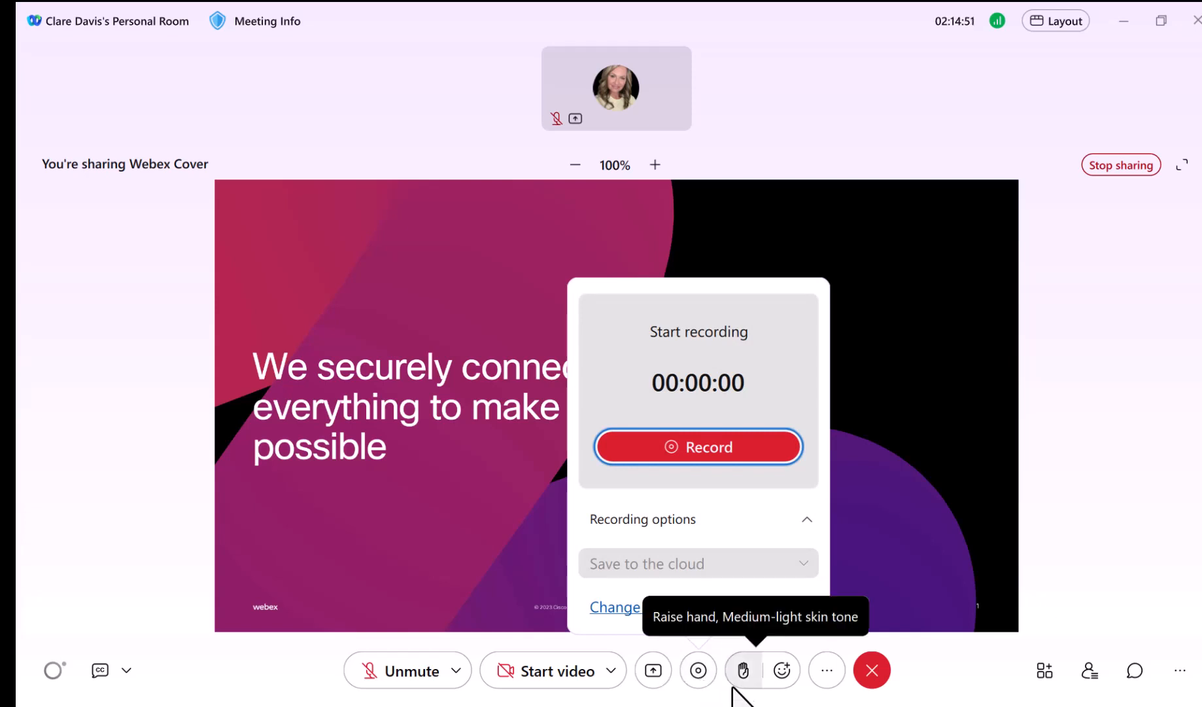
left_click(742, 669)
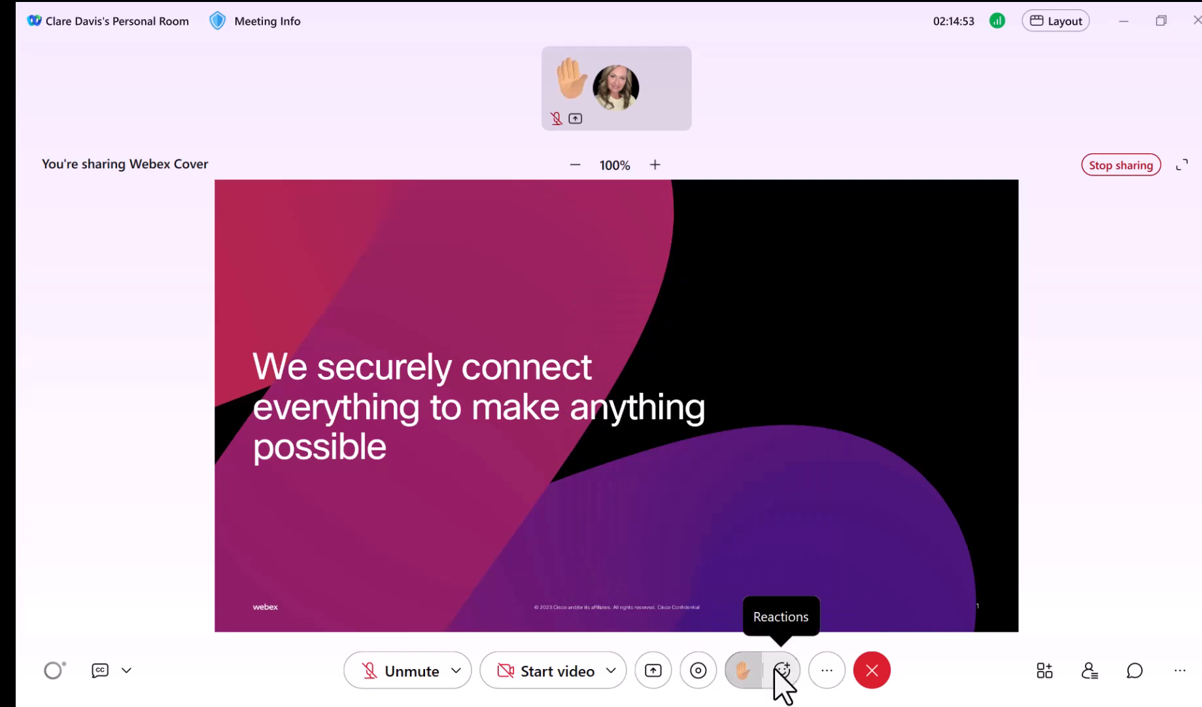
left_click(781, 670)
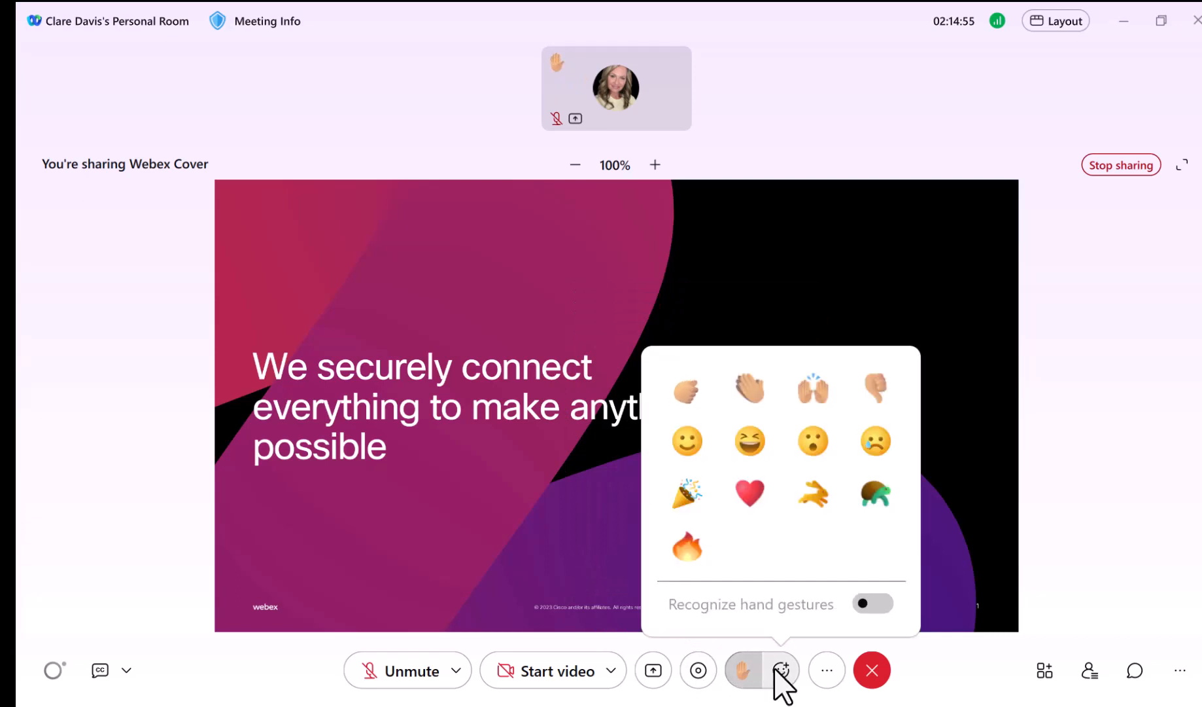
left_click(827, 670)
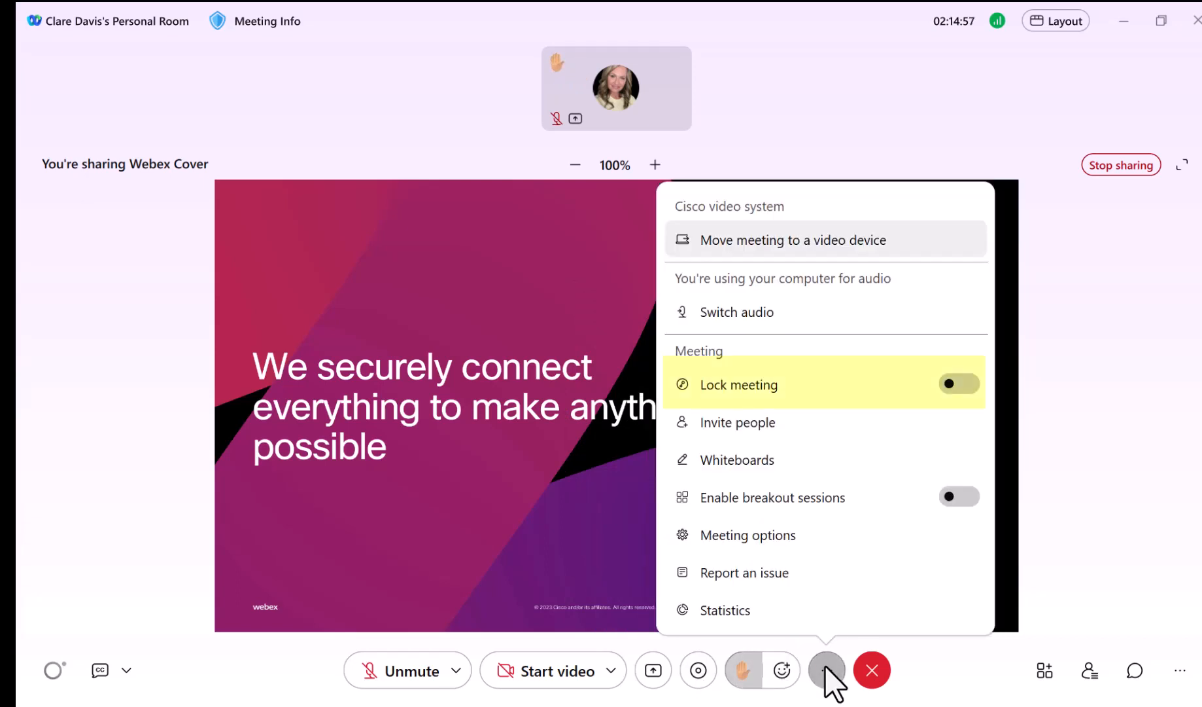
mouse_move(737, 459)
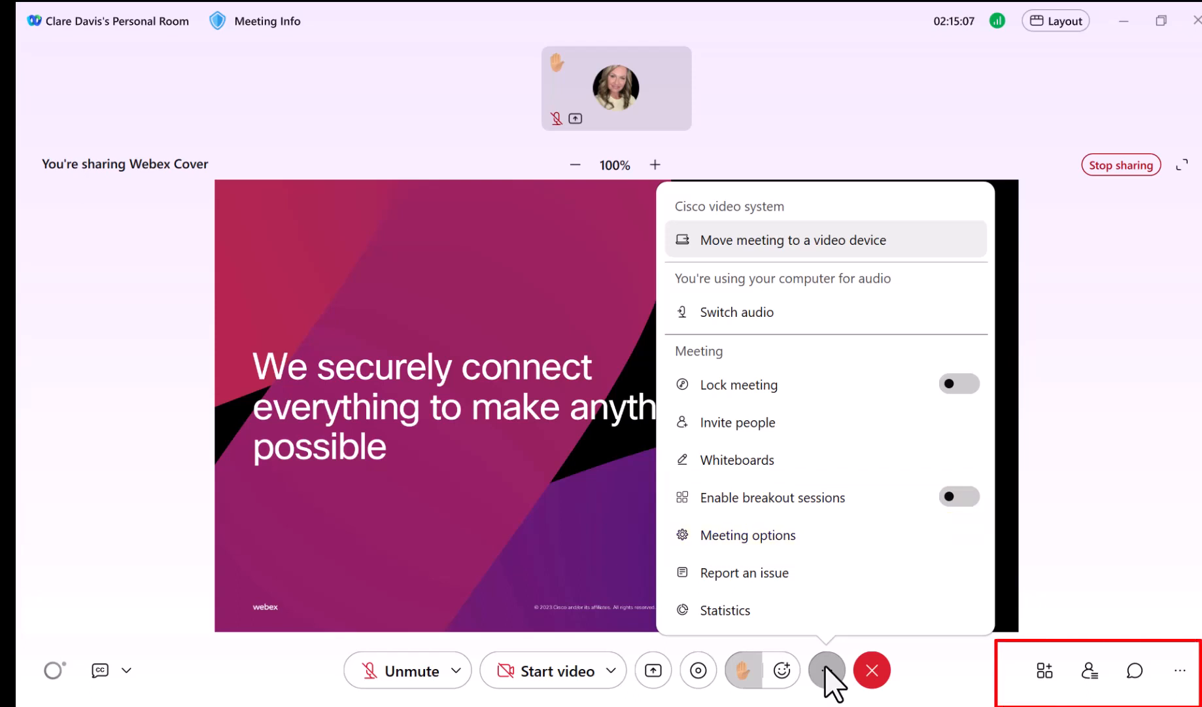
mouse_move(1013, 687)
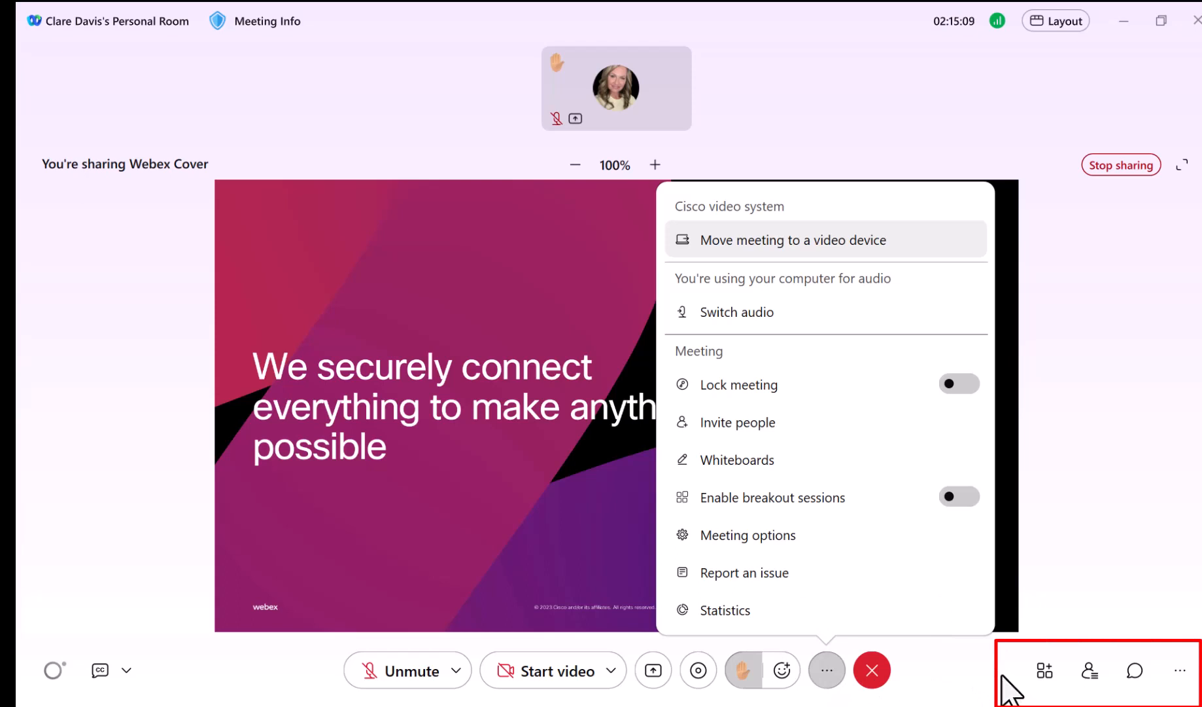
left_click(1045, 674)
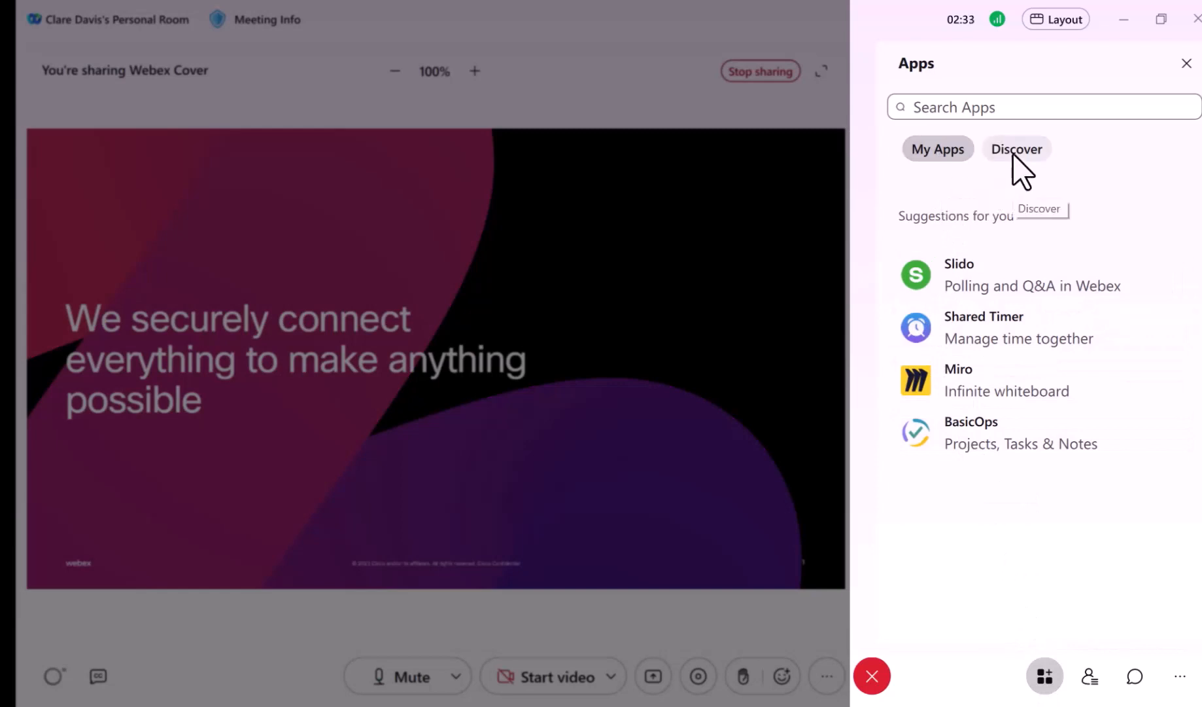
left_click(1090, 673)
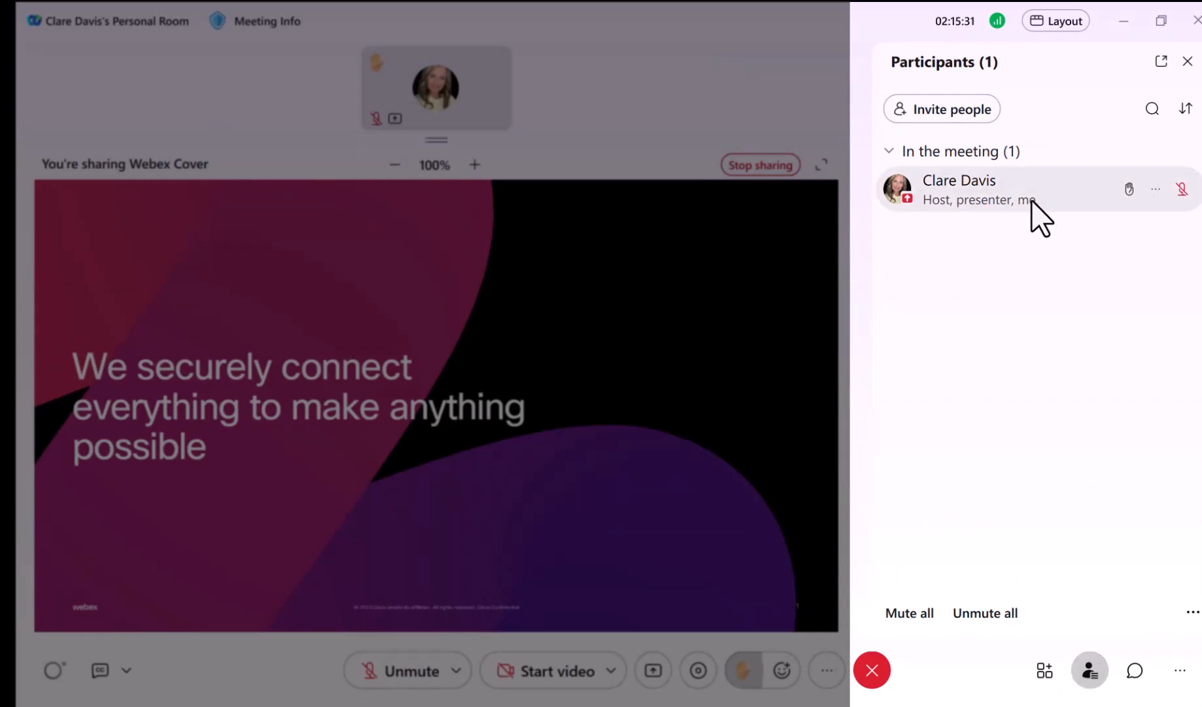
mouse_move(1183, 188)
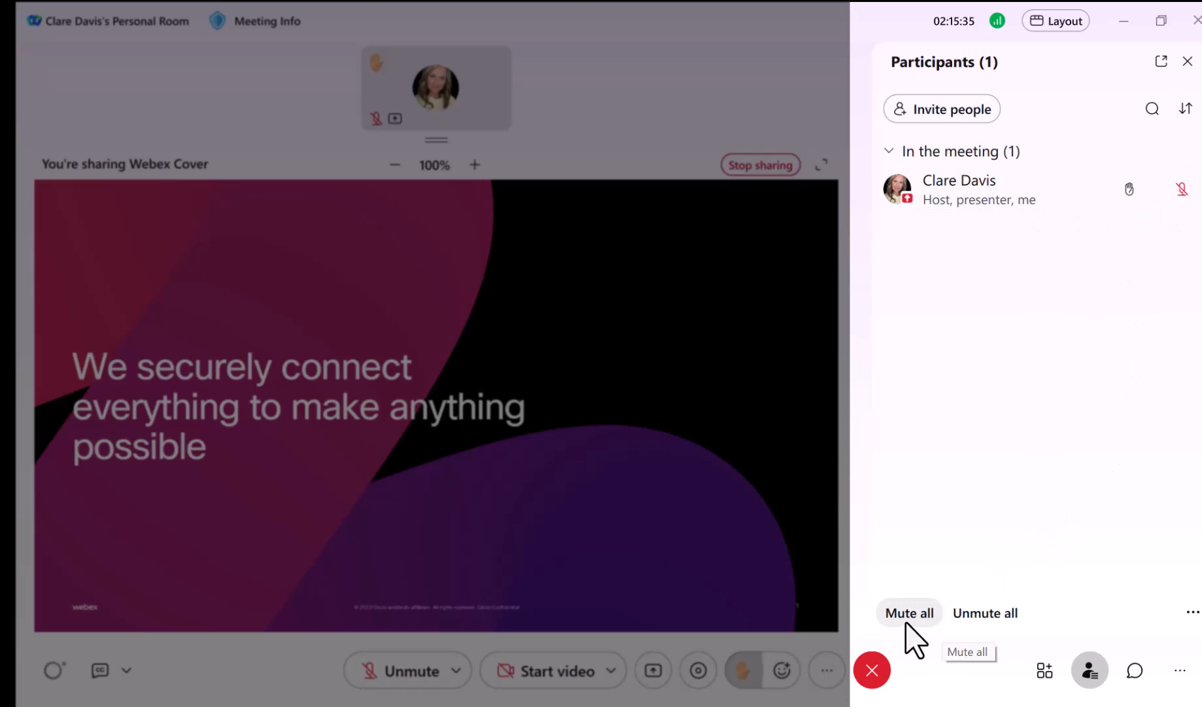
mouse_move(986, 612)
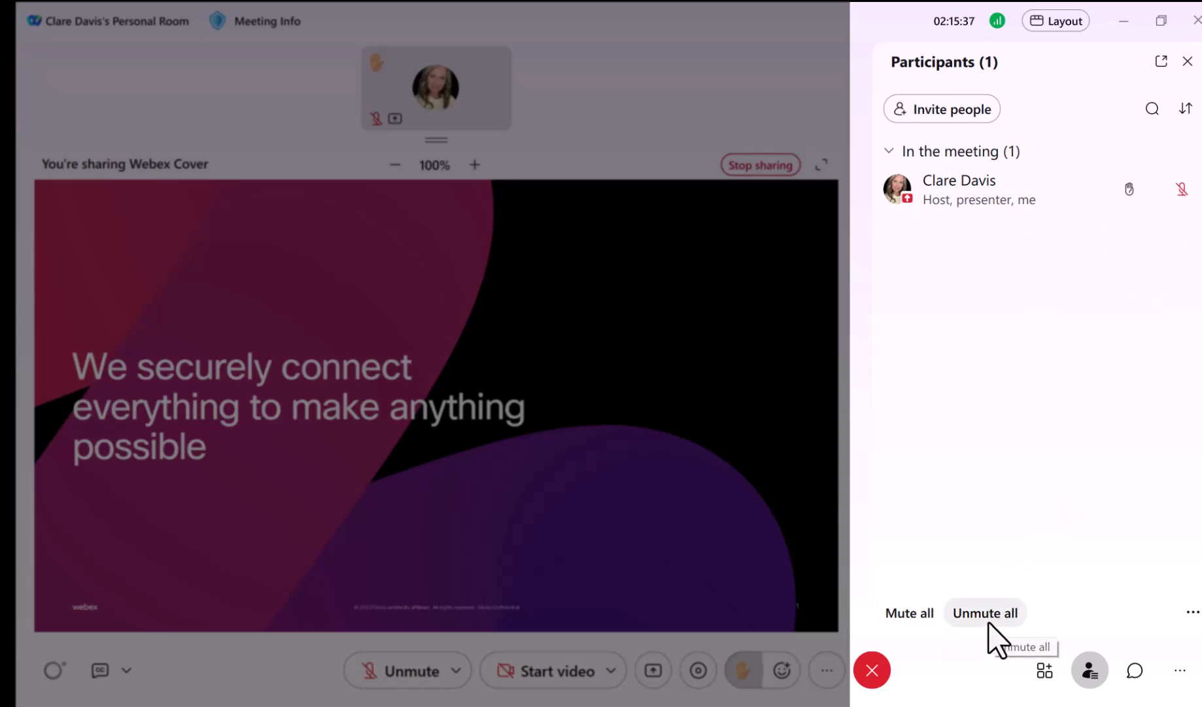
left_click(1193, 613)
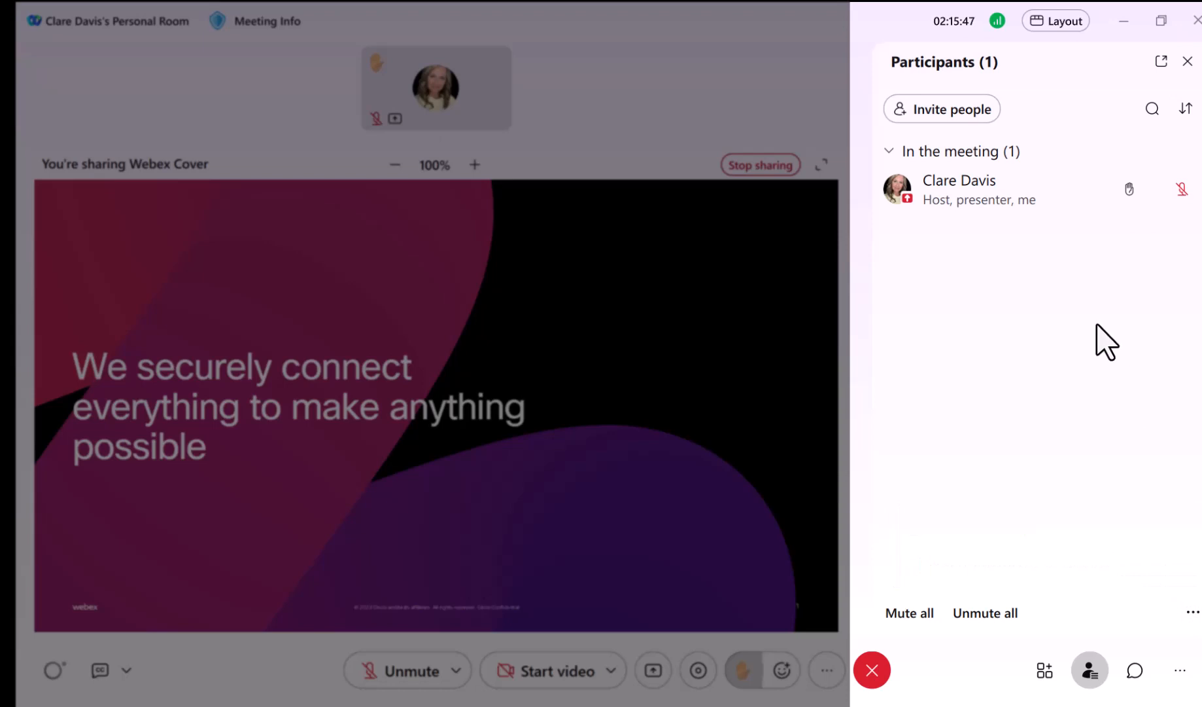
Step: Visit Chat, then create a new Slido for the meeting with Q&A enabled for everyone
left_click(1136, 670)
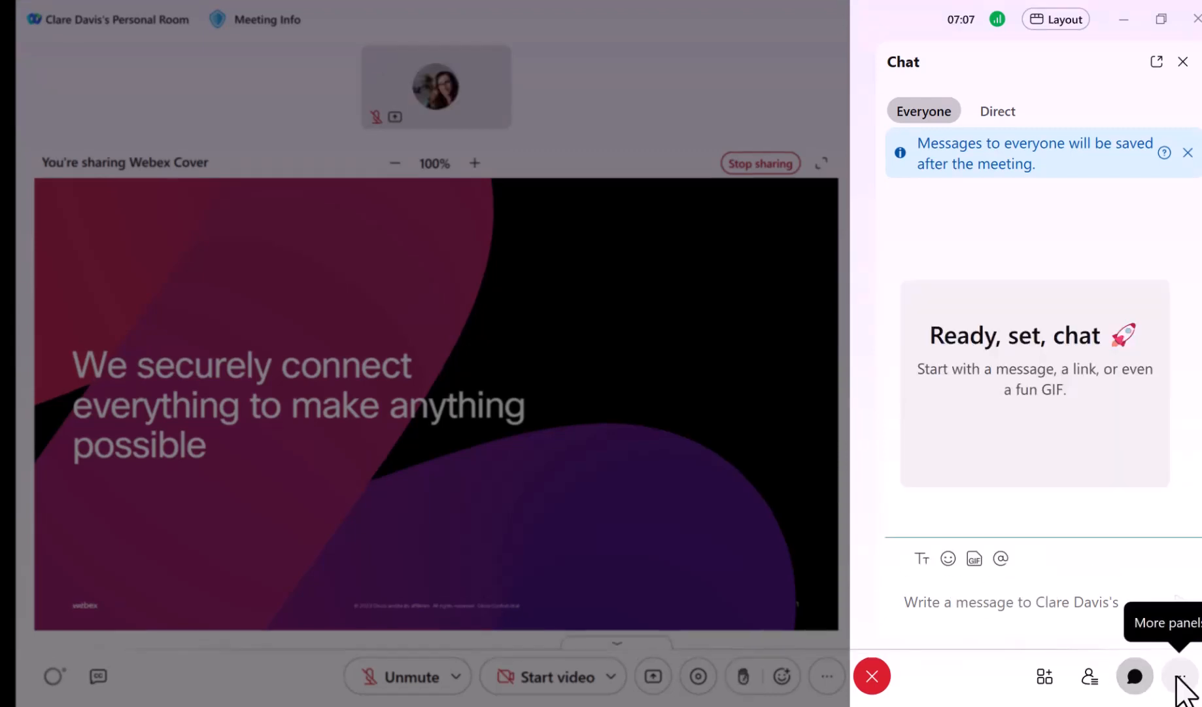
left_click(1044, 675)
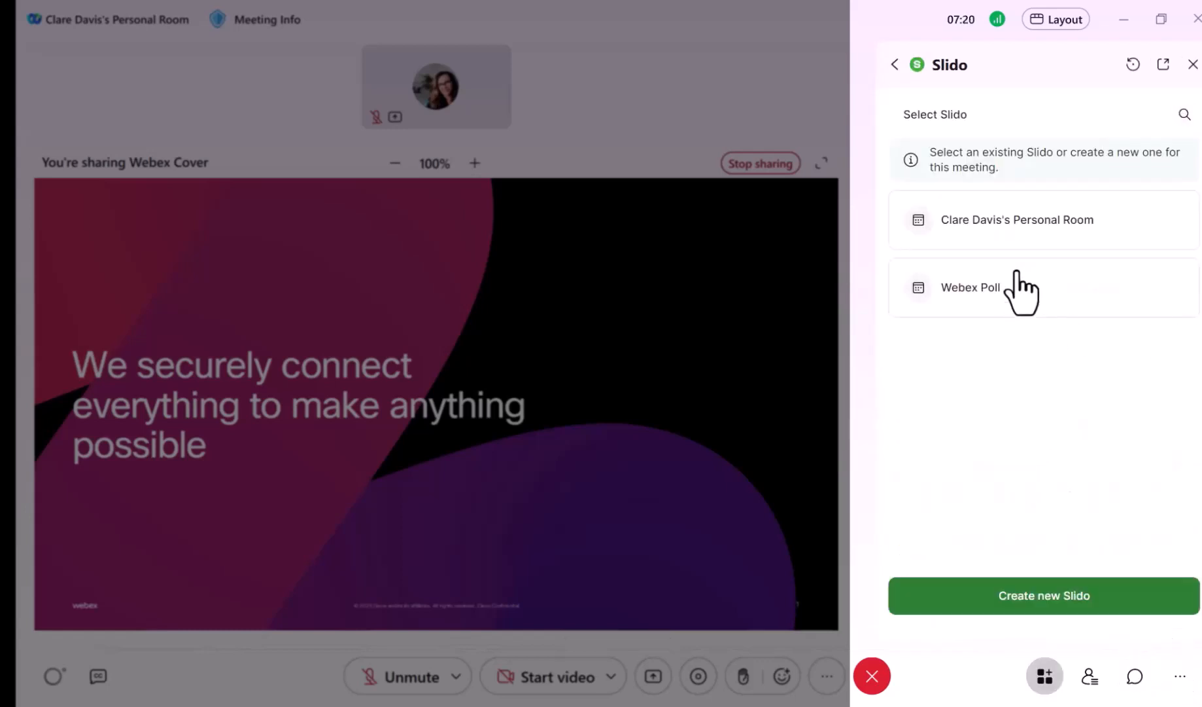
mouse_move(984, 615)
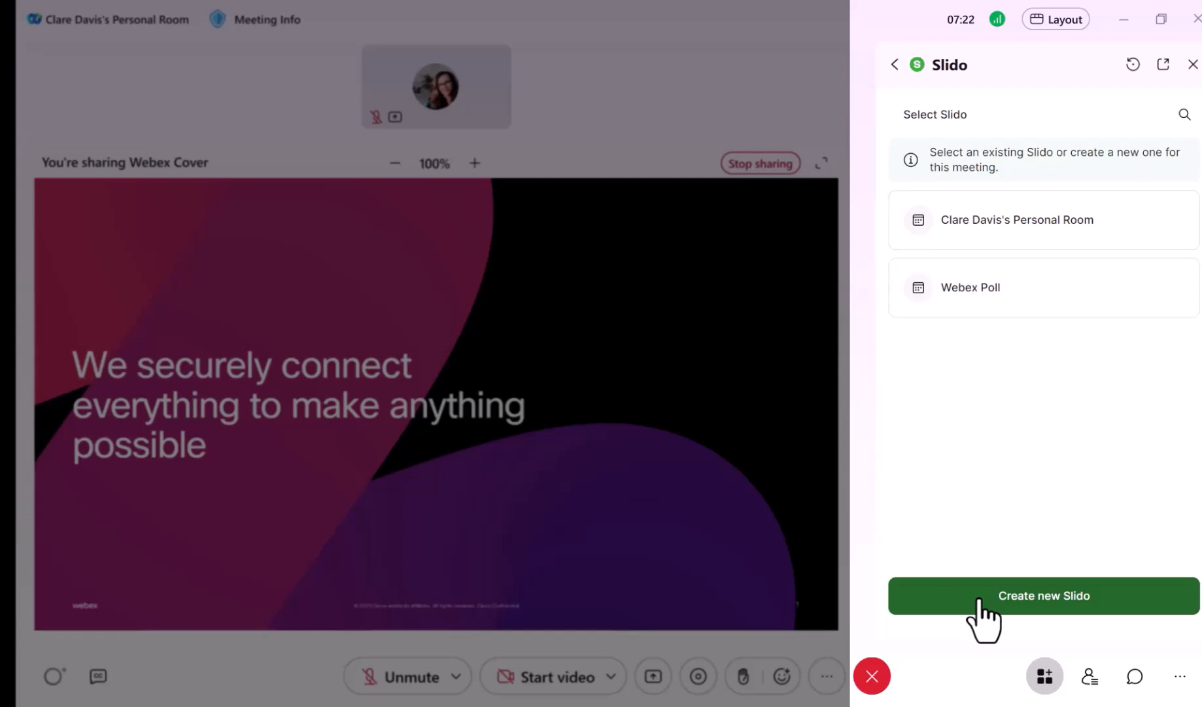
left_click(1178, 130)
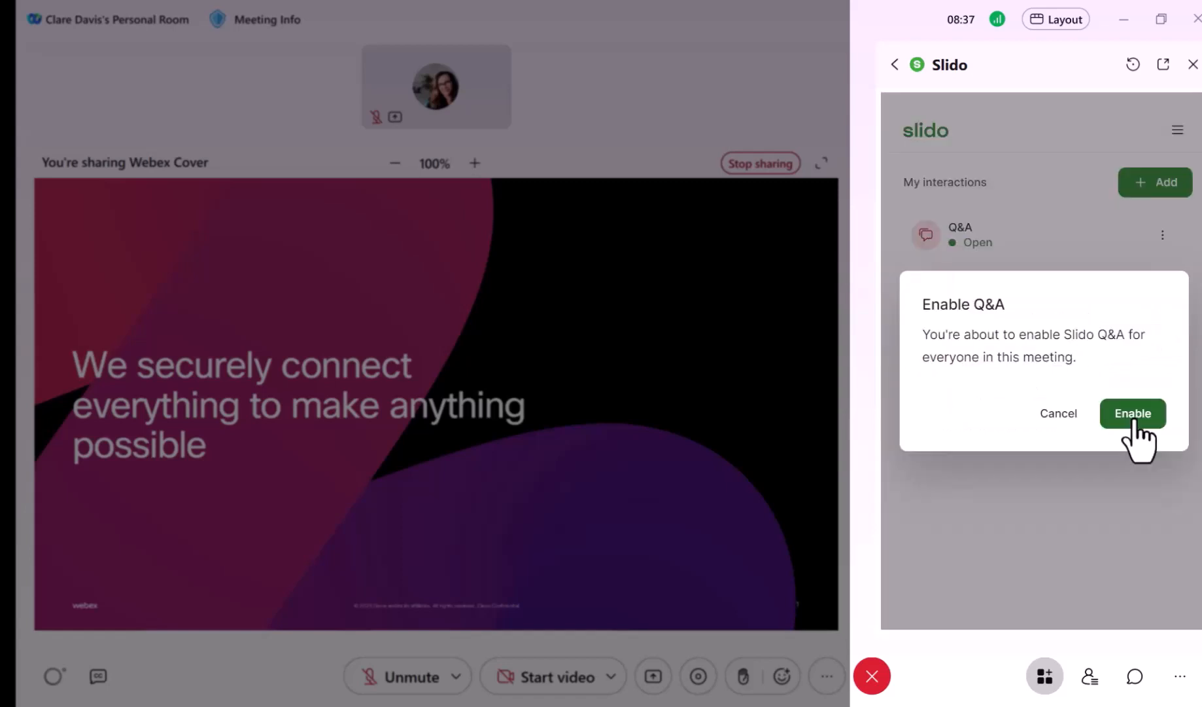
left_click(1133, 413)
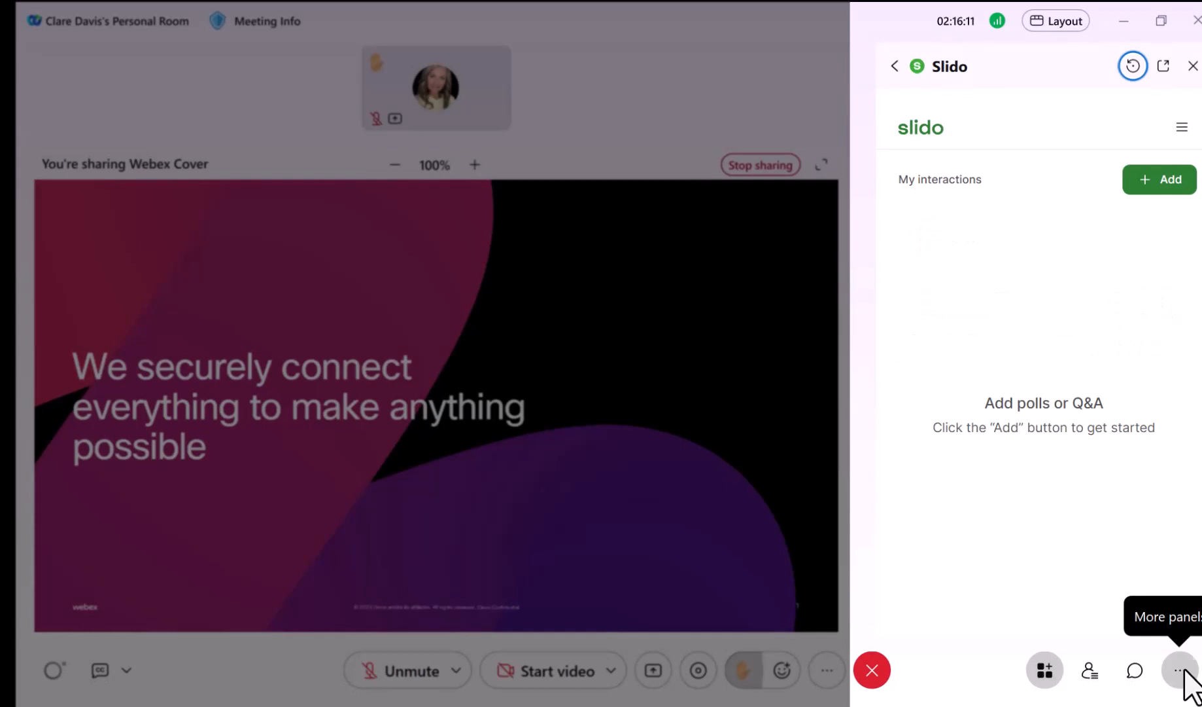
Step: Show the empty Content files panel, then the list of other available side panels
left_click(1183, 668)
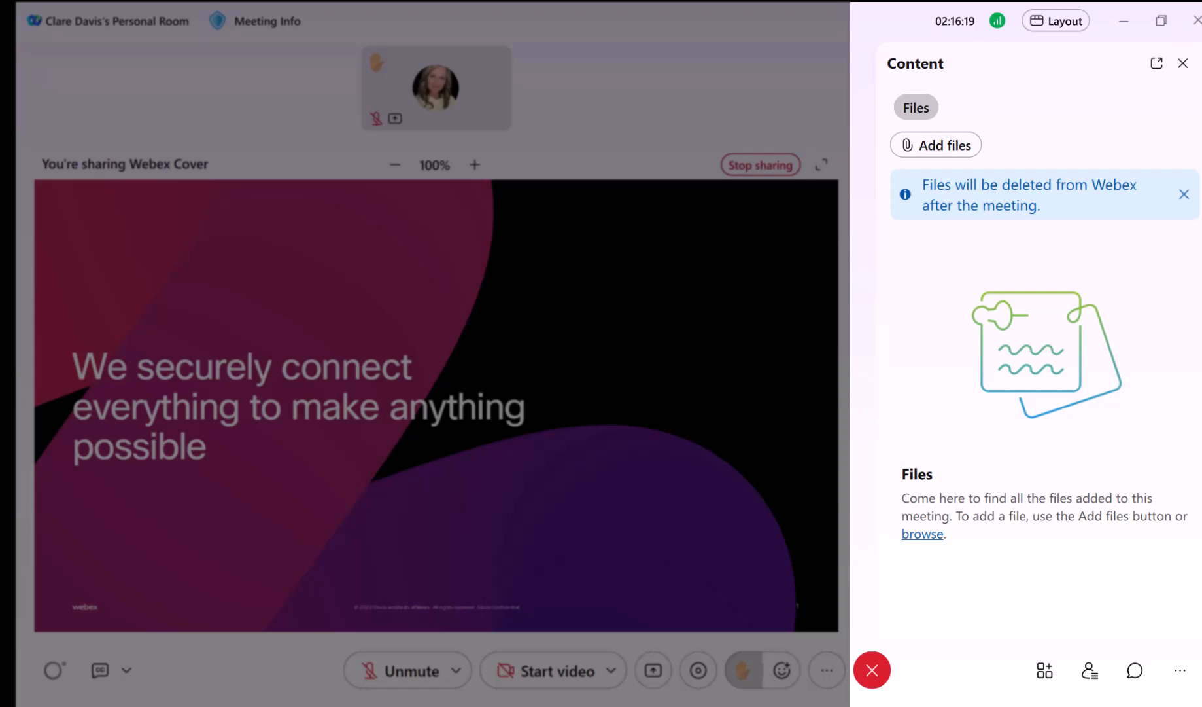
left_click(1180, 670)
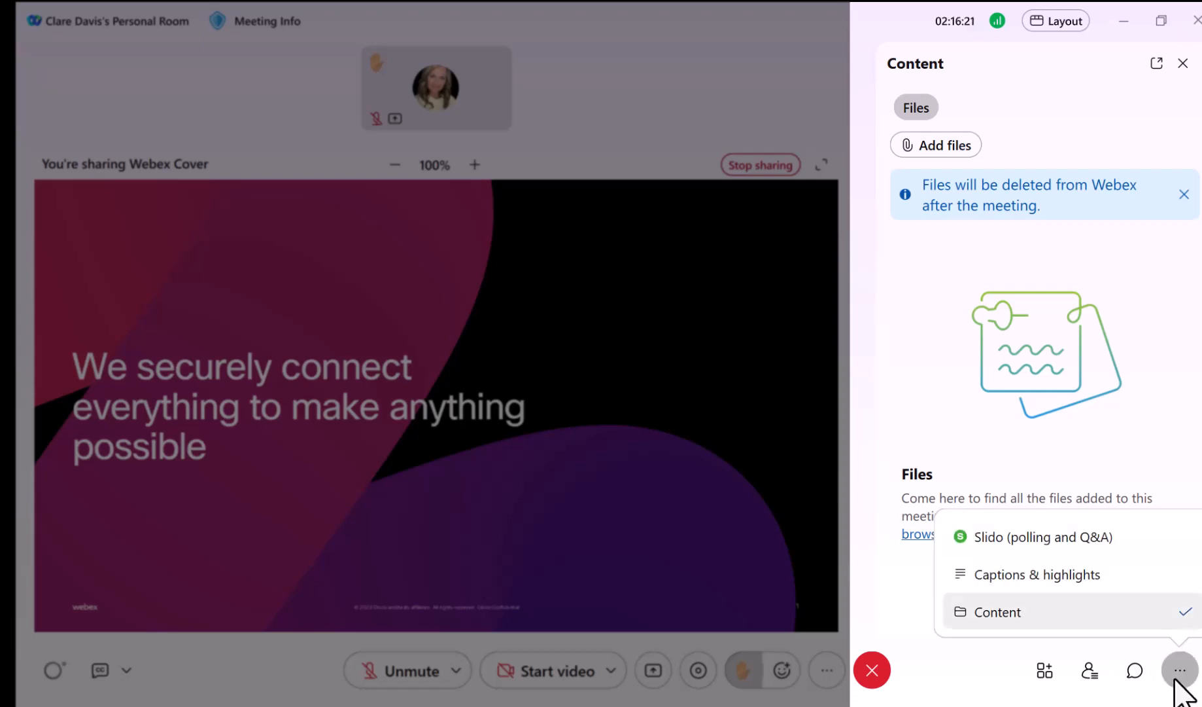